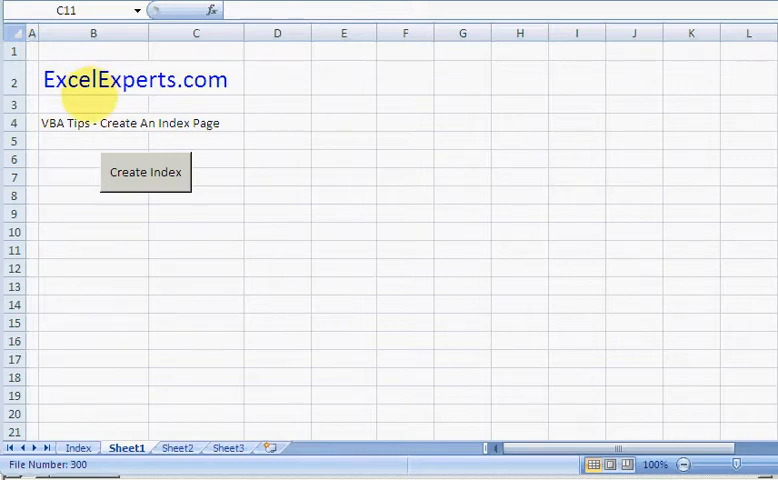
pyautogui.moveTo(120, 130)
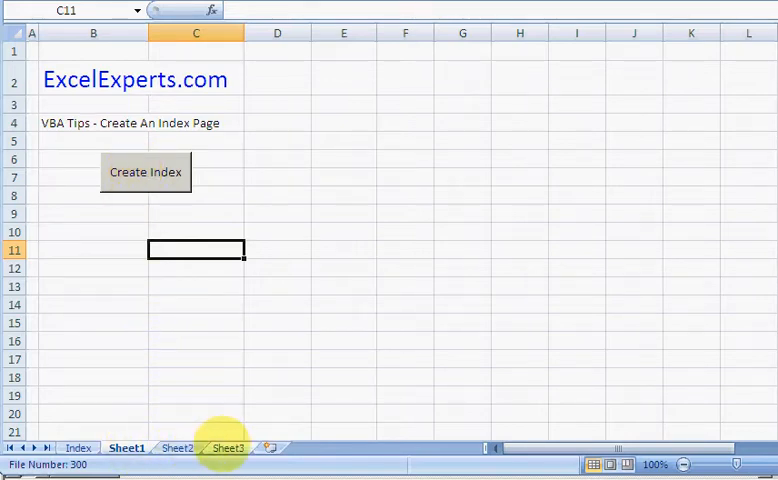
# Run Create Index, then test the Sheet3 link and return to Sheet1.
pyautogui.click(145, 171)
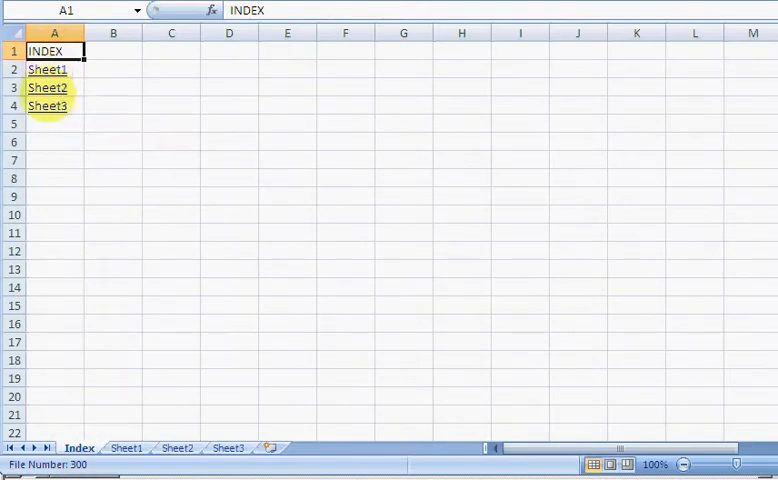
pyautogui.moveTo(48, 72)
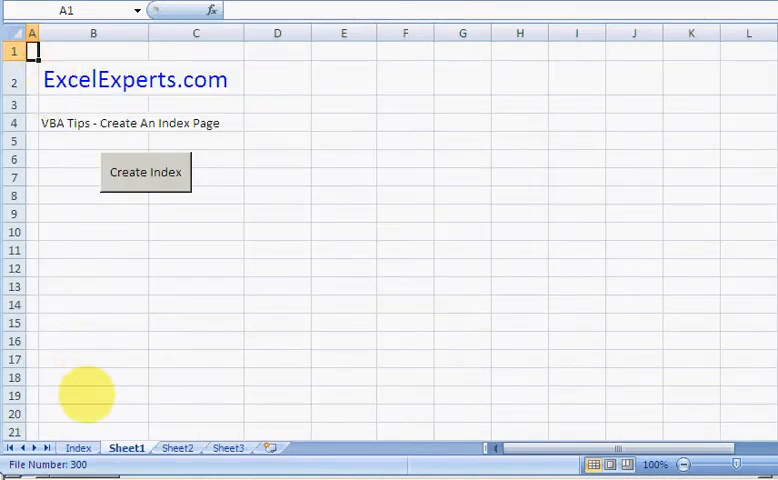
pyautogui.click(145, 171)
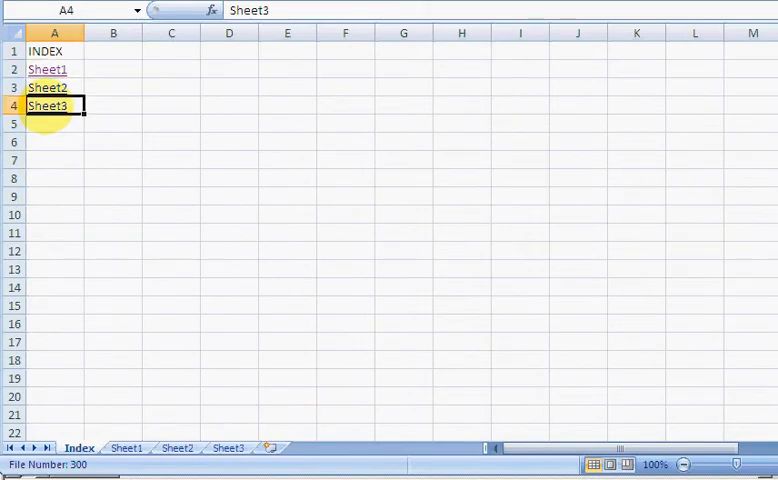
pyautogui.click(229, 448)
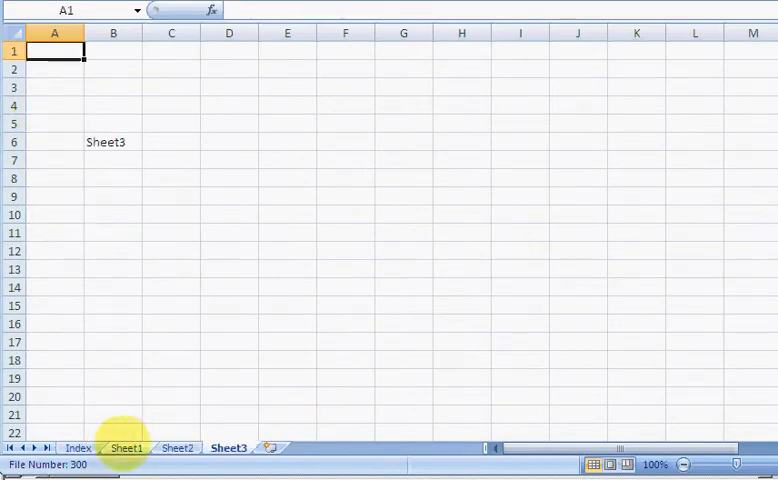
pyautogui.click(80, 449)
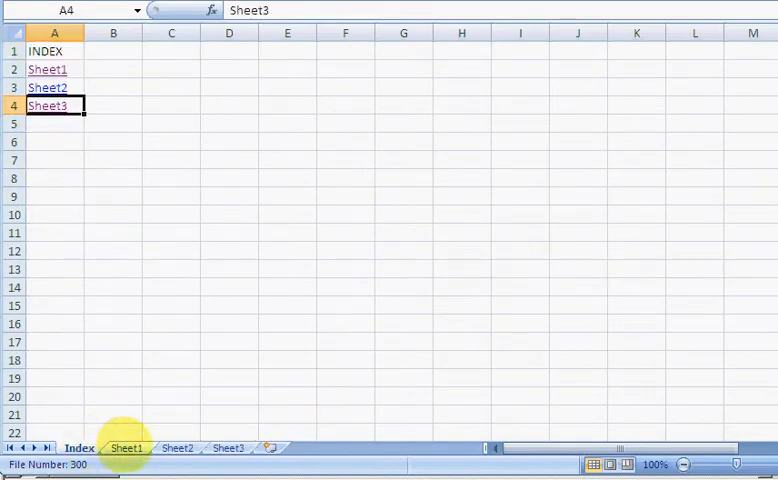
pyautogui.click(125, 448)
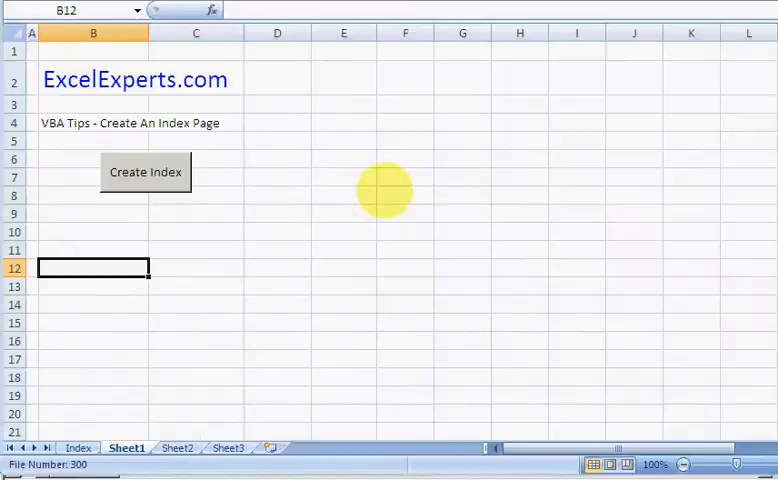
# Open the Create Index button's macro and step past the error handling and Index deletion.
pyautogui.rightClick(145, 171)
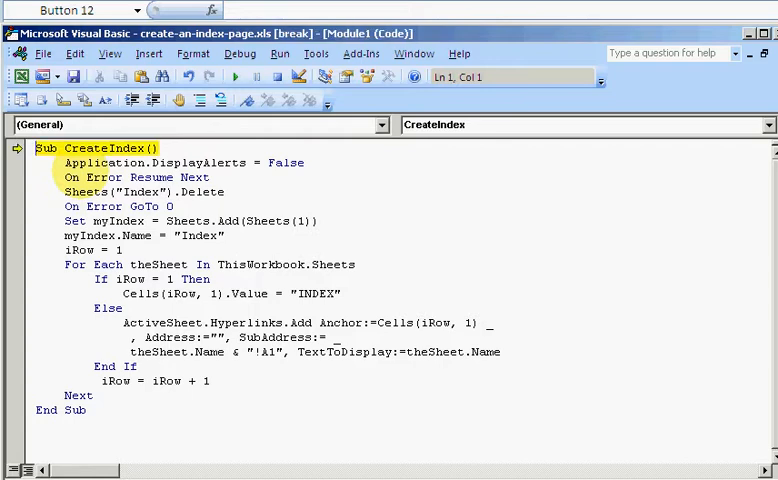
pyautogui.press('F8')
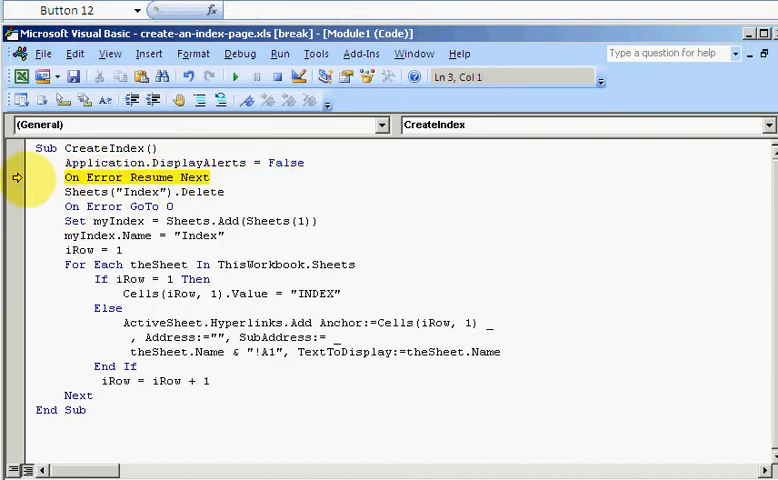
pyautogui.press('F8')
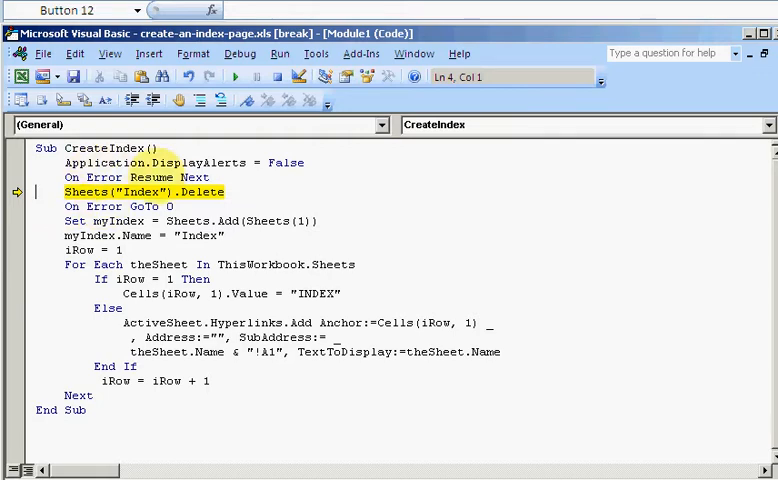
pyautogui.press('F8')
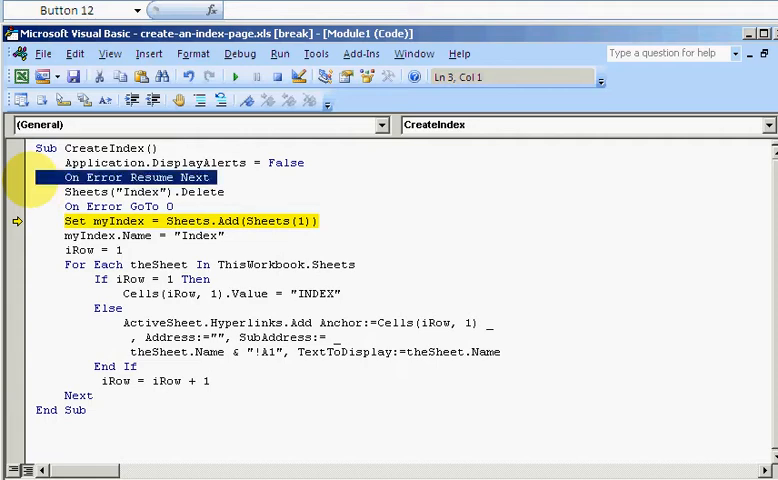
# Step through CreateIndex to add a sheet named Index and enter the sheet loop.
pyautogui.press('F8')
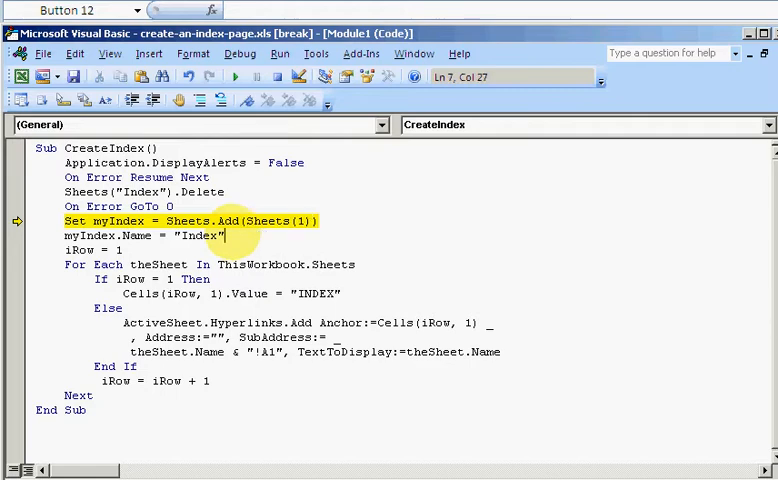
pyautogui.press('F8')
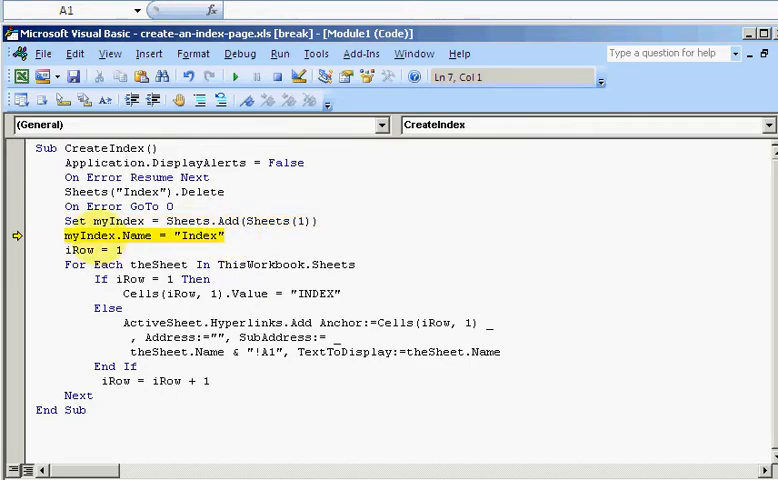
pyautogui.press('F8')
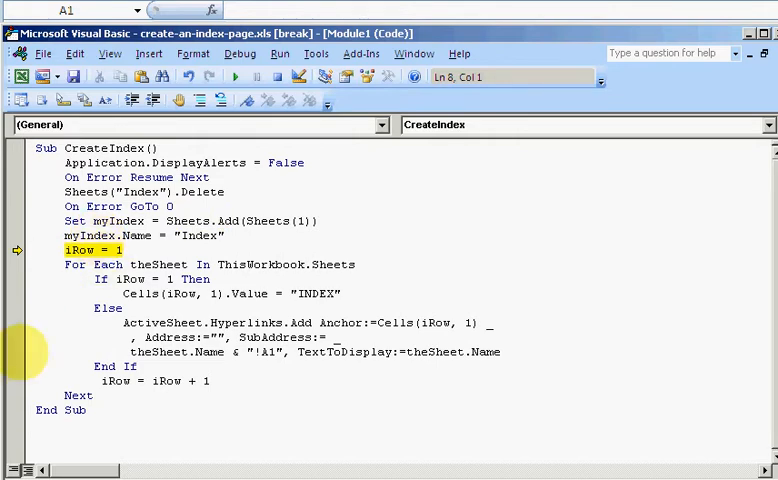
pyautogui.press('F8')
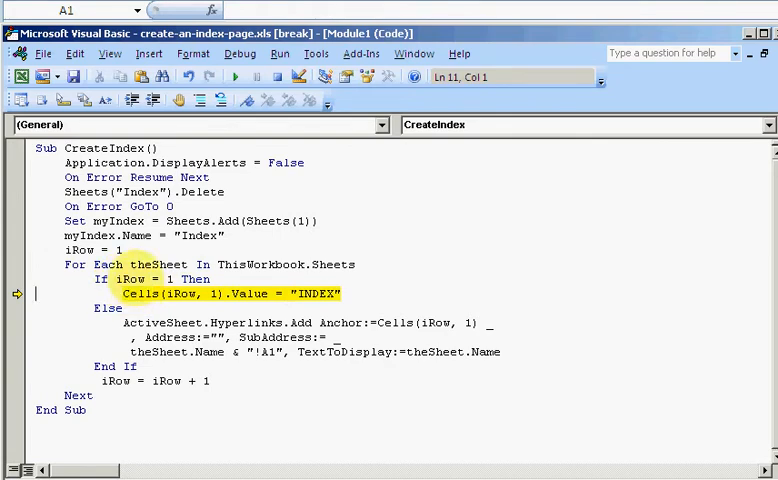
pyautogui.moveTo(140, 278)
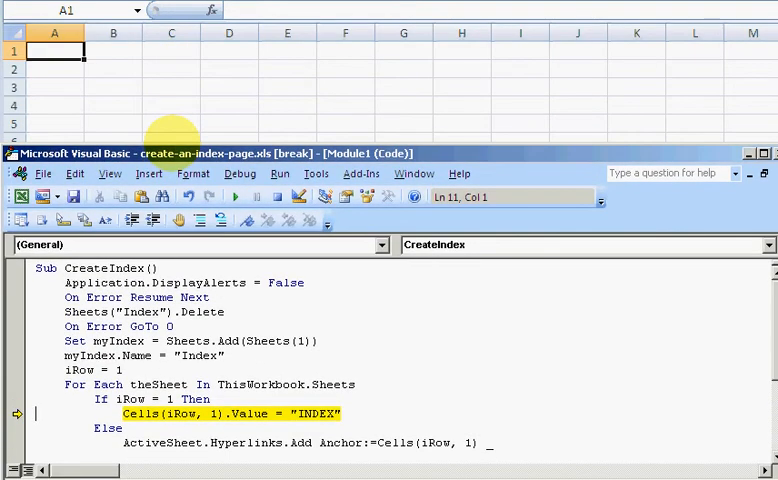
# Step the line writing INDEX into the first row, then switch to Sheet1.
pyautogui.press('F8')
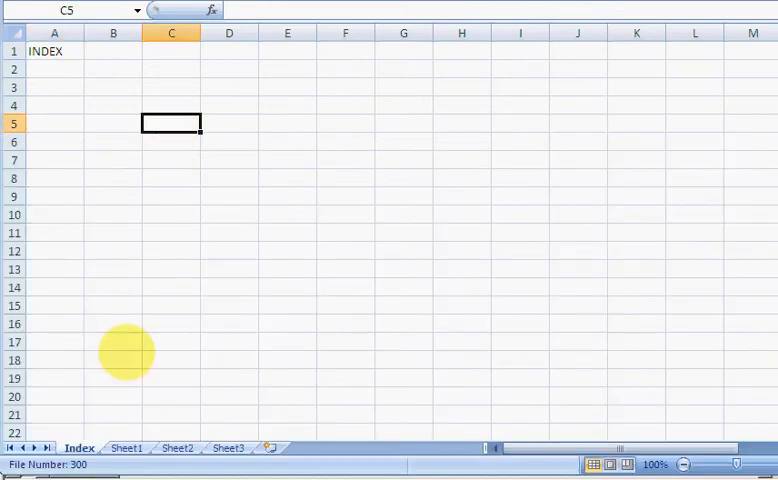
pyautogui.click(128, 448)
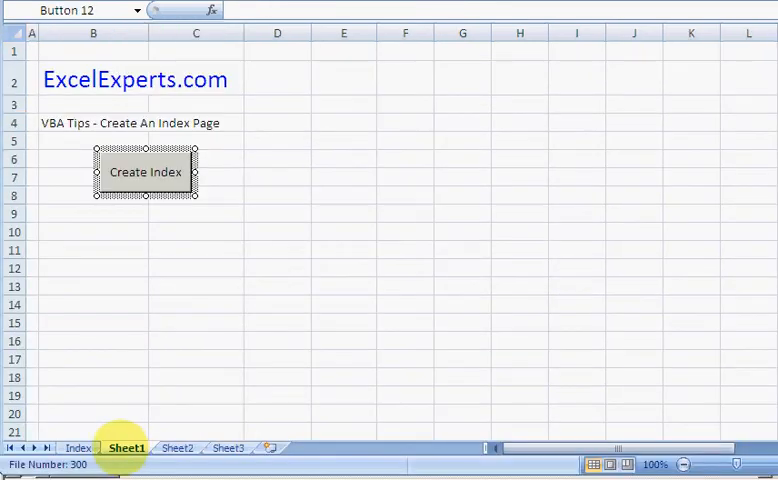
# Step the hyperlink loop to completion, then follow the Sheet2 link.
pyautogui.click(30, 50)
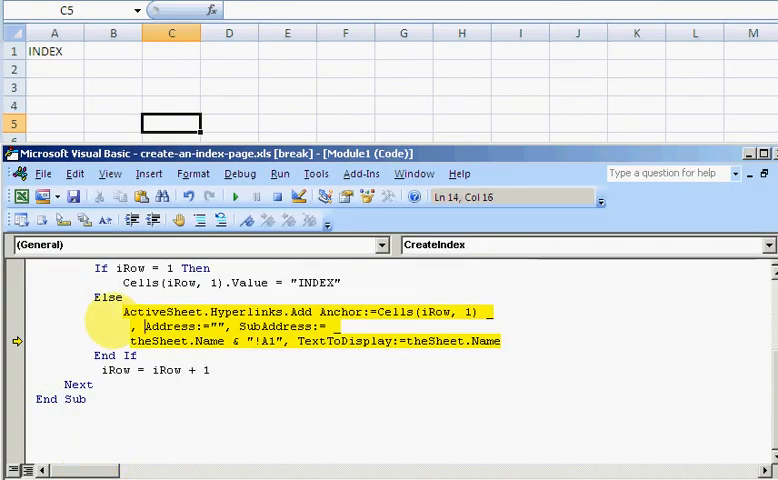
pyautogui.press('F8')
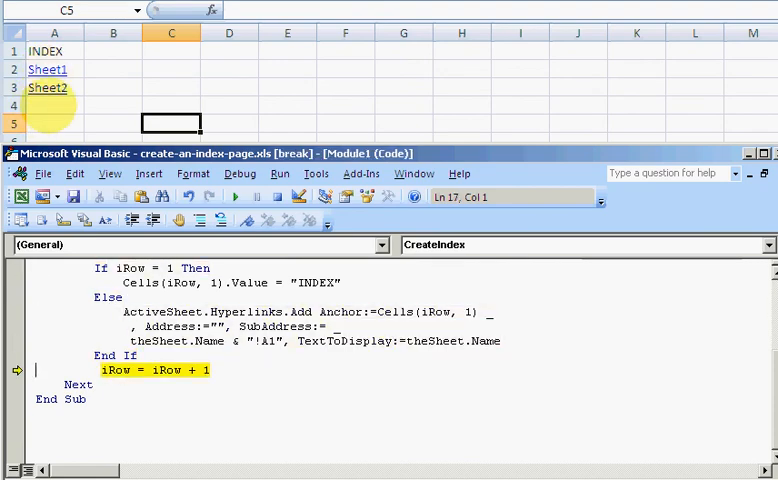
pyautogui.press('F8')
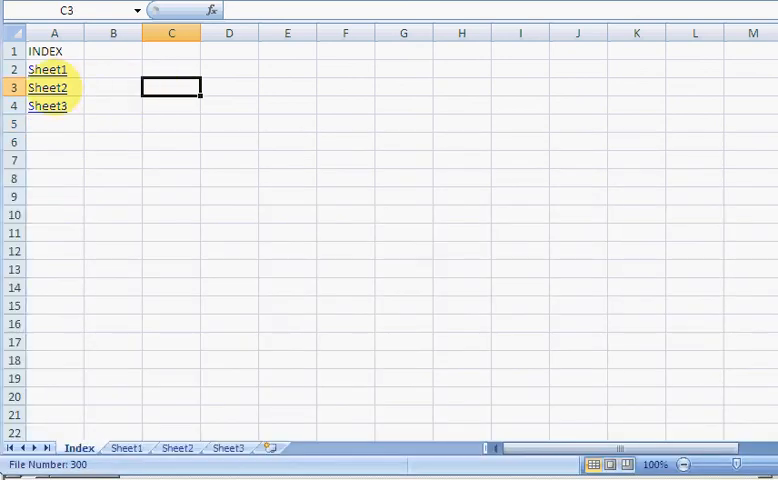
pyautogui.click(185, 448)
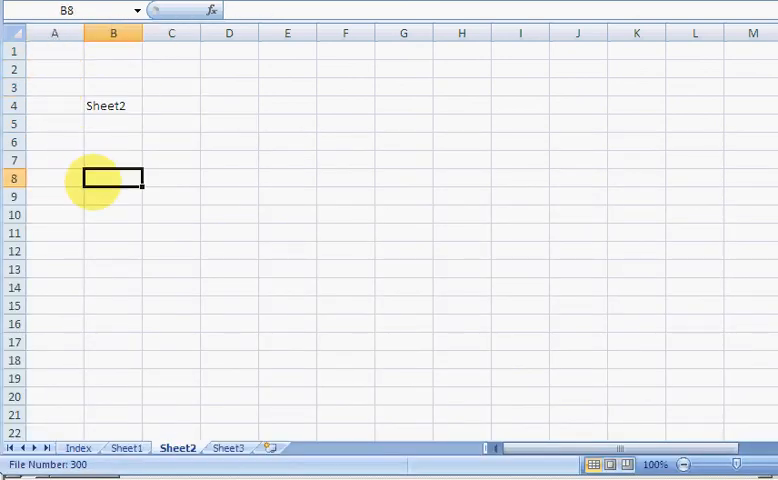